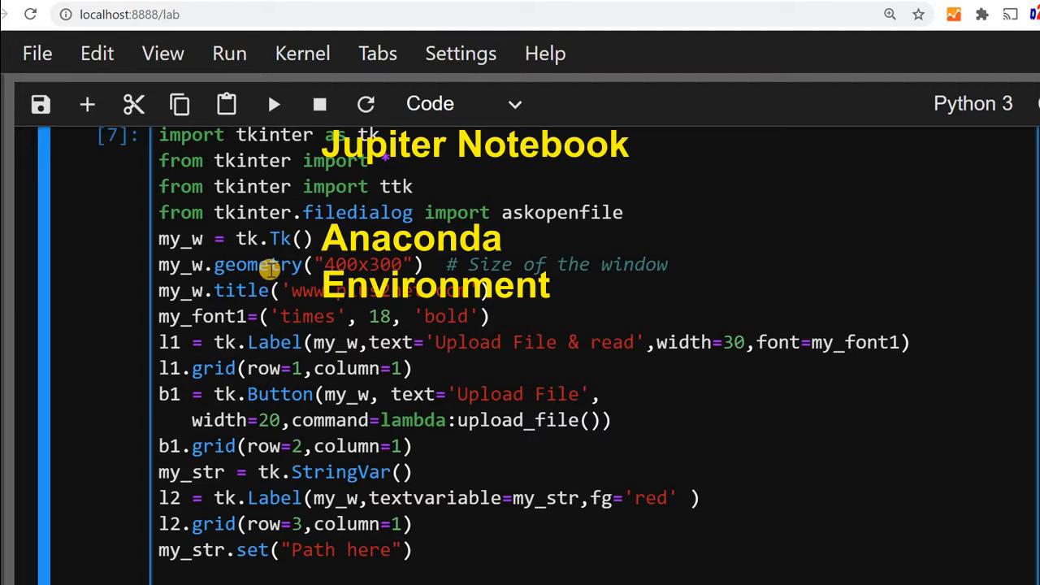
Step: Run the app and upload student.csv, listing its header and five records
click(275, 104)
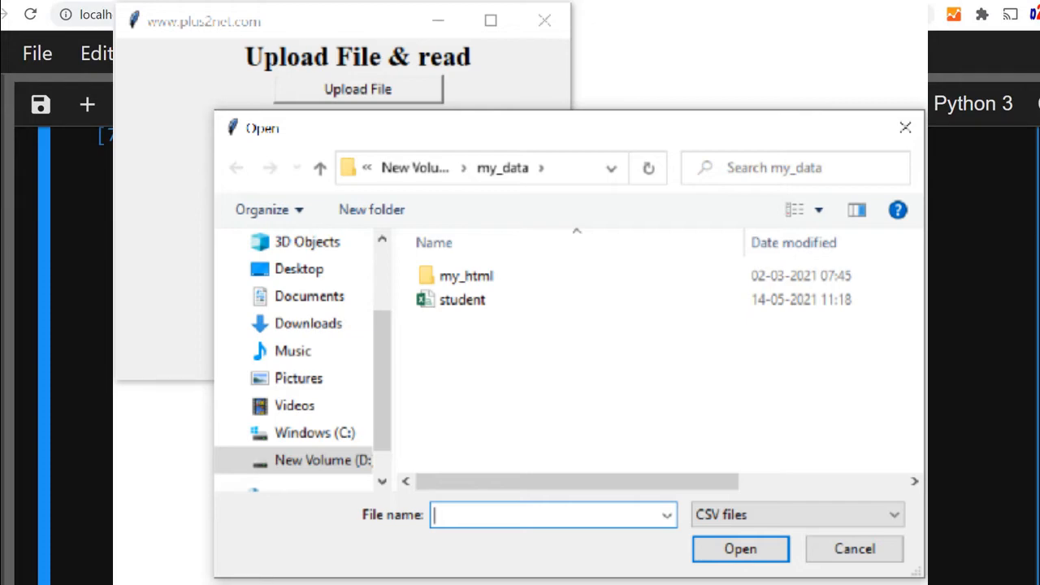
click(740, 548)
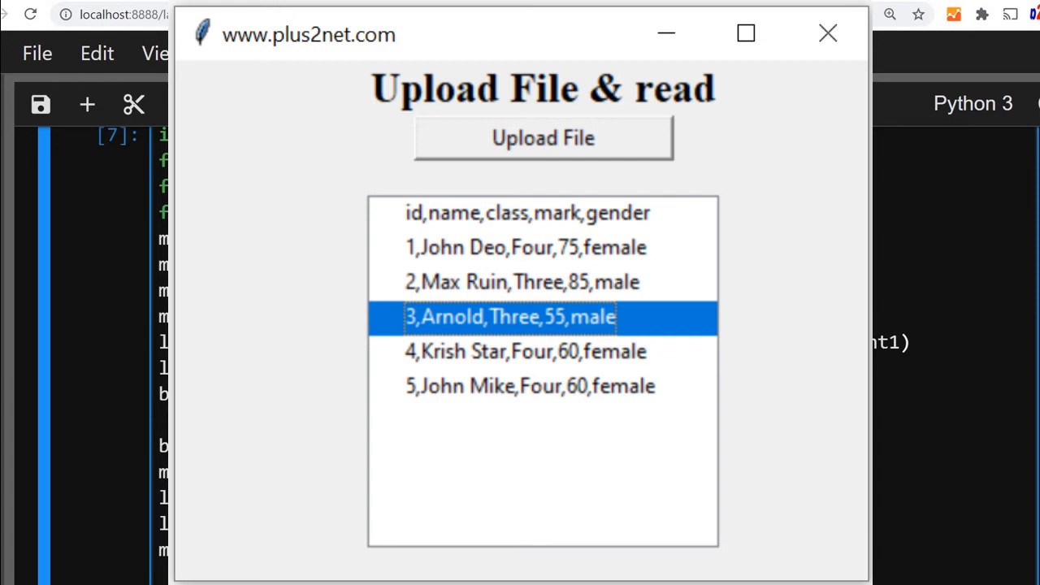
Step: Close the app and add trv=ttk.Treeview(my_w,selectmode='browse') below my_str.set
click(827, 34)
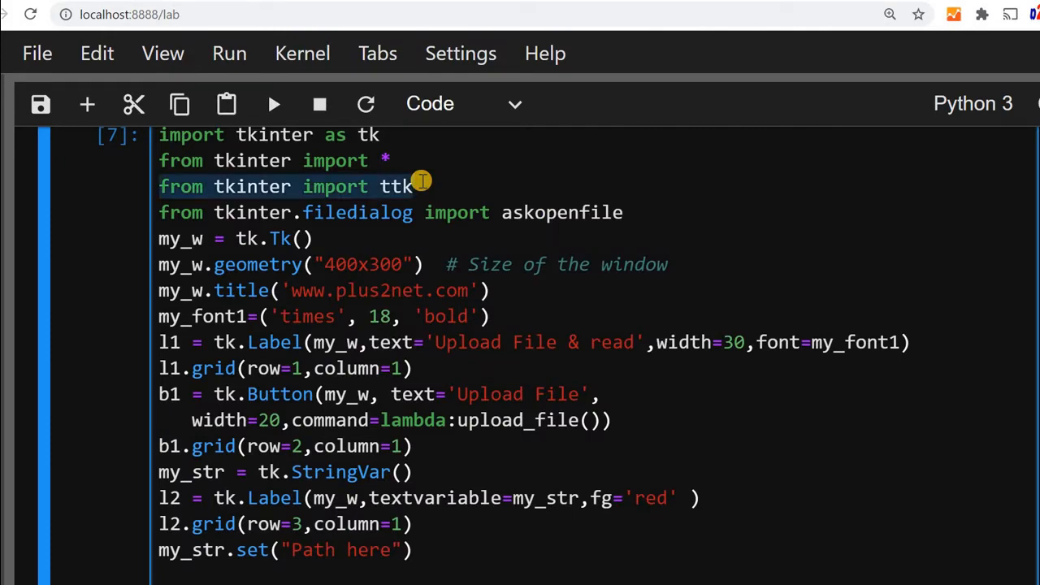
click(159, 212)
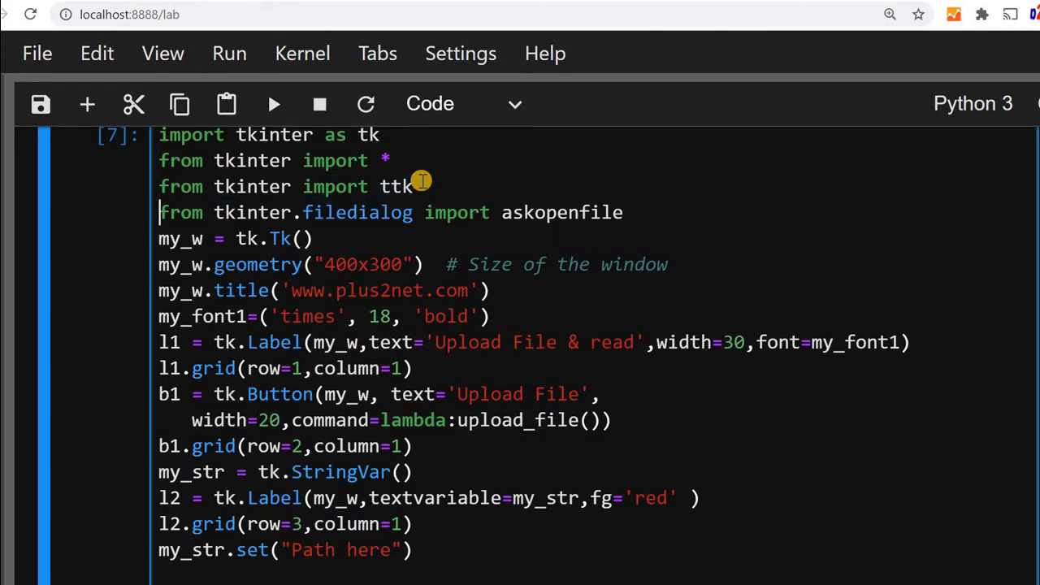
scroll(down, 3)
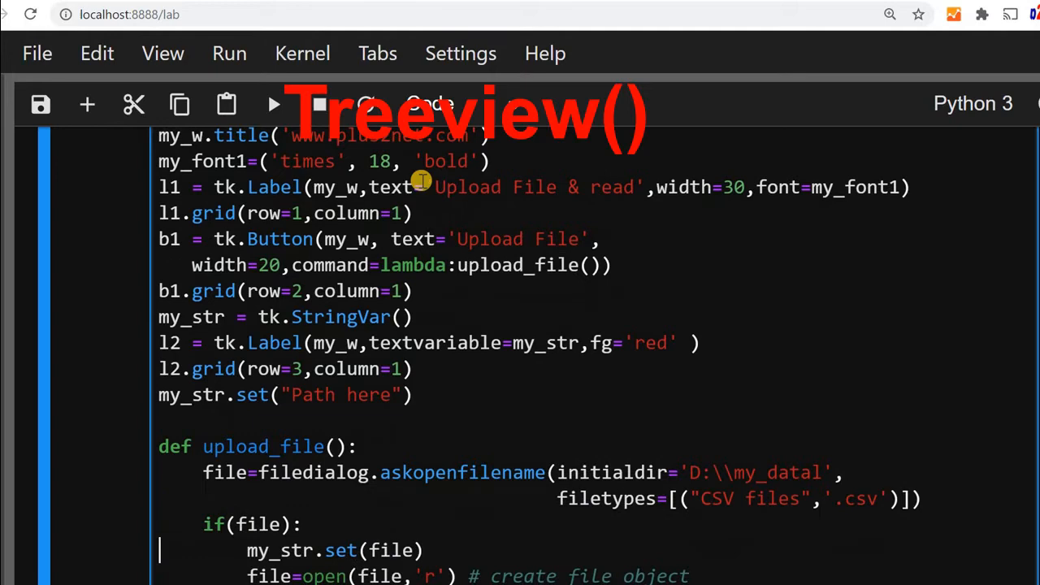
scroll(down, 3)
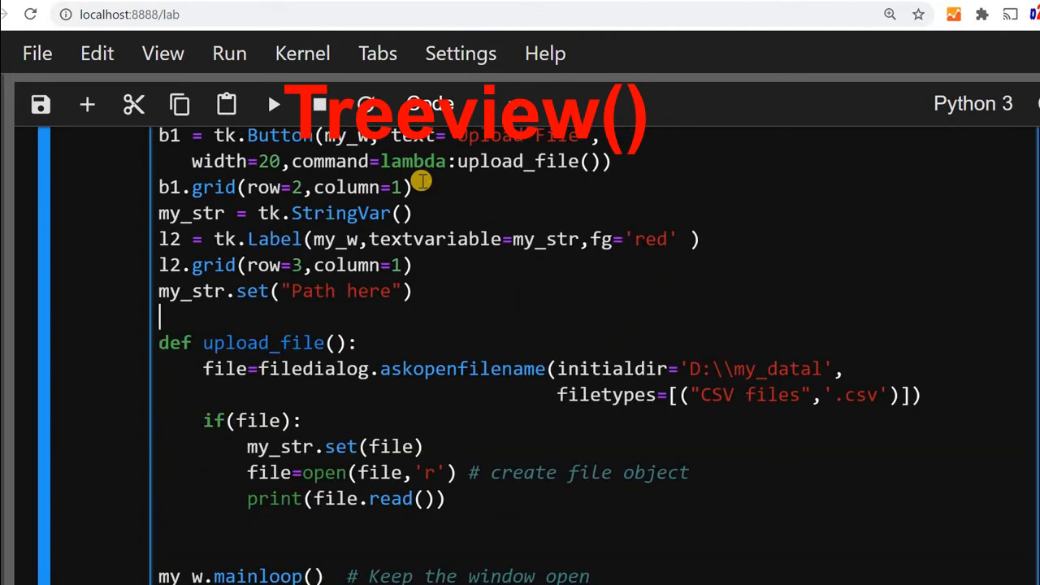
text(trv=ttk.Treeview(my_w,selectmode='browse'))
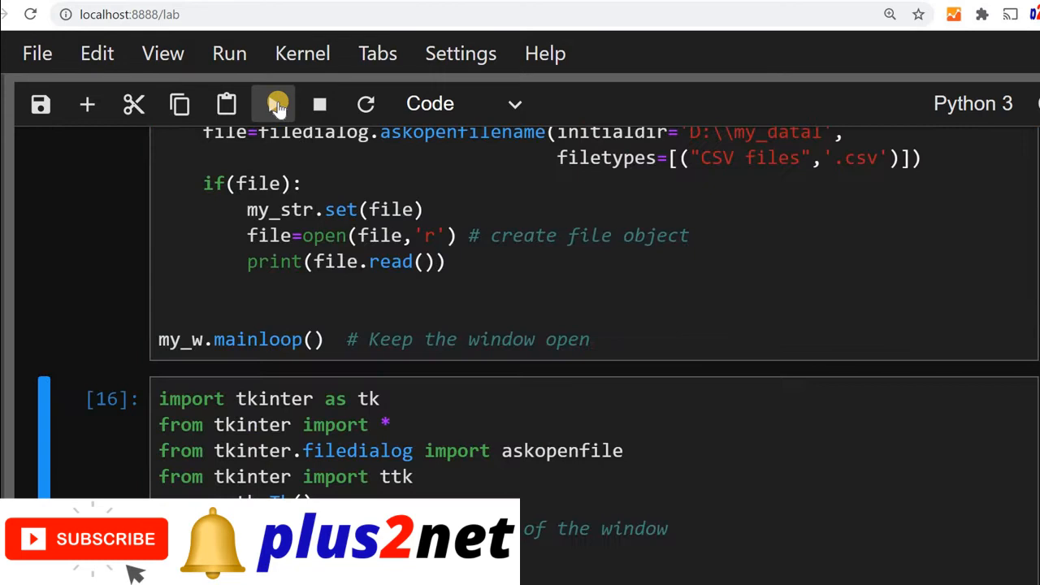
click(274, 104)
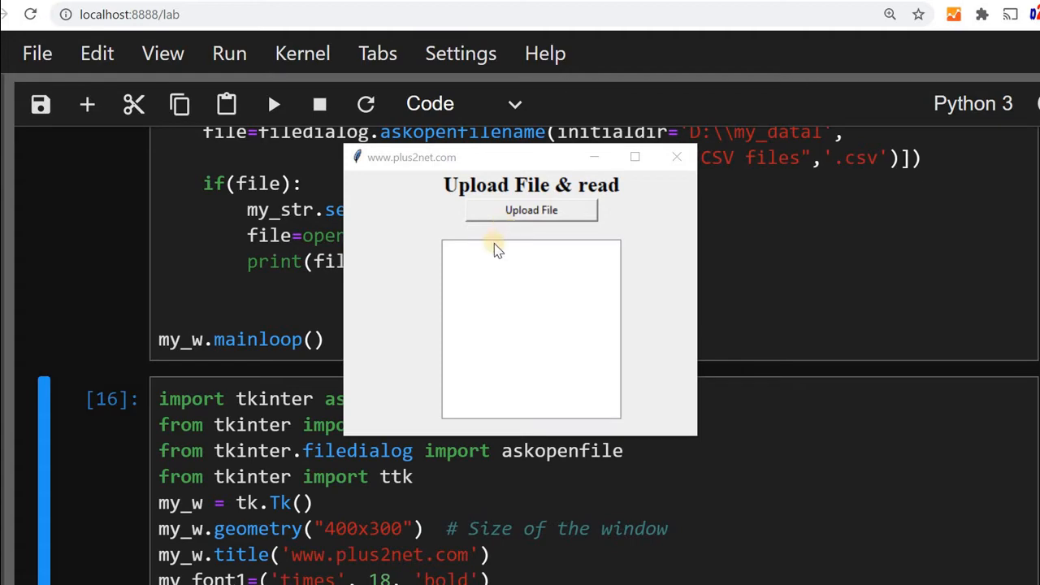
mouse_move(526, 283)
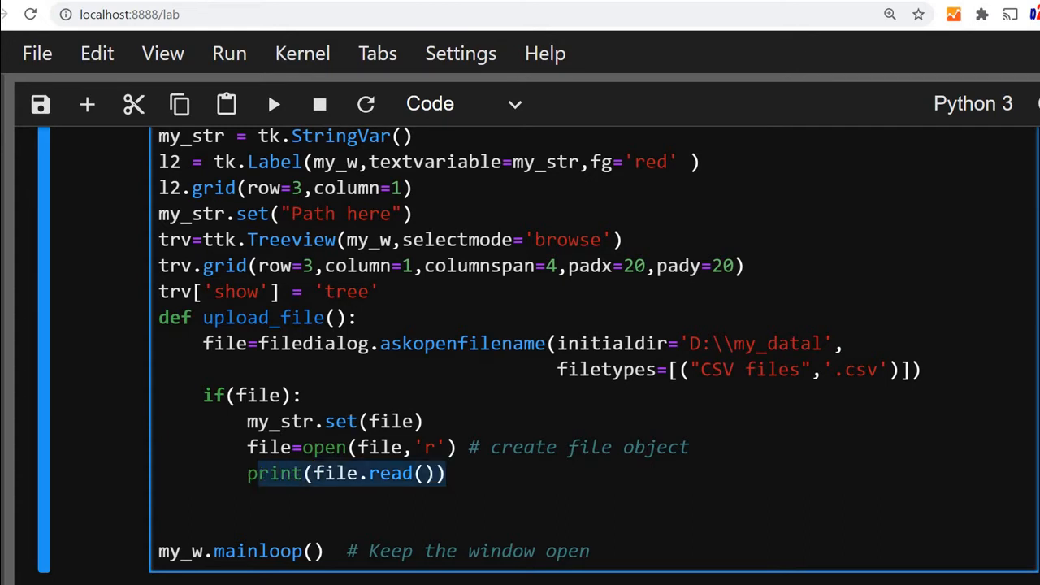
Step: Comment out print(file.read()) and add i=0 on the next line
scroll(down, 3)
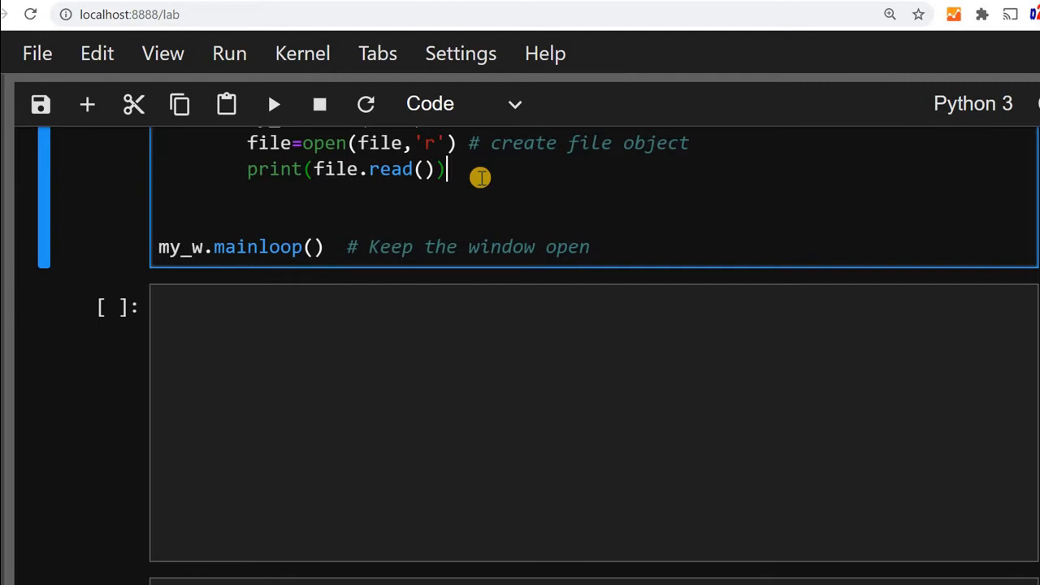
text(#)
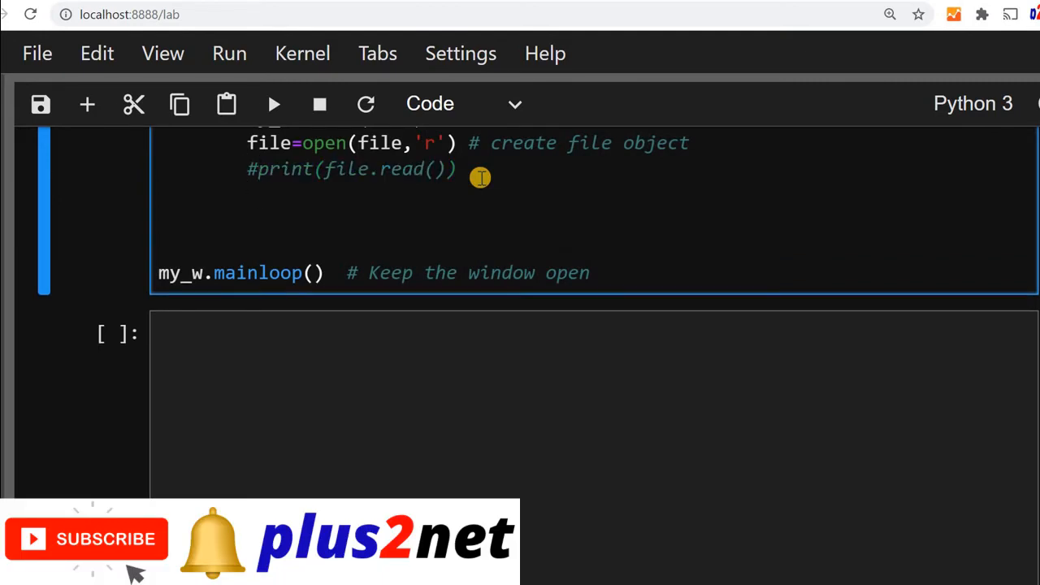
text(i=0)
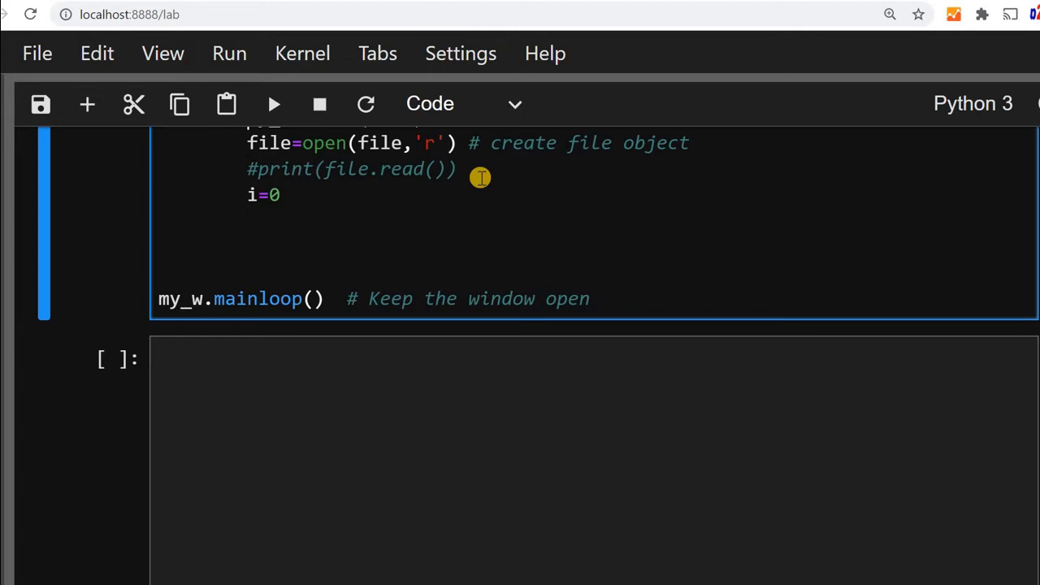
Step: Start a loop 'for data in file:' after the counter
key(Return)
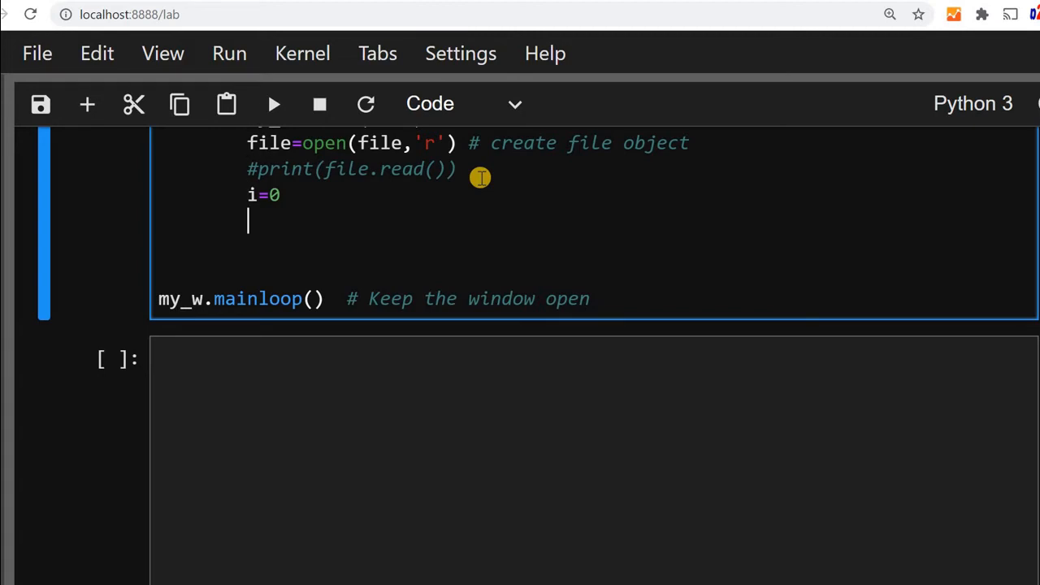
text(for d)
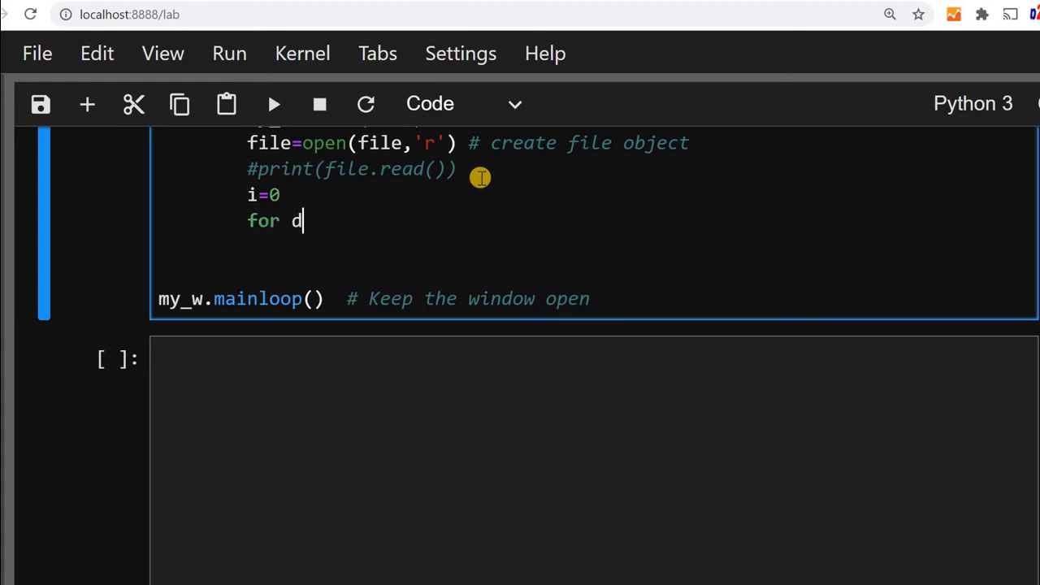
text(ata in)
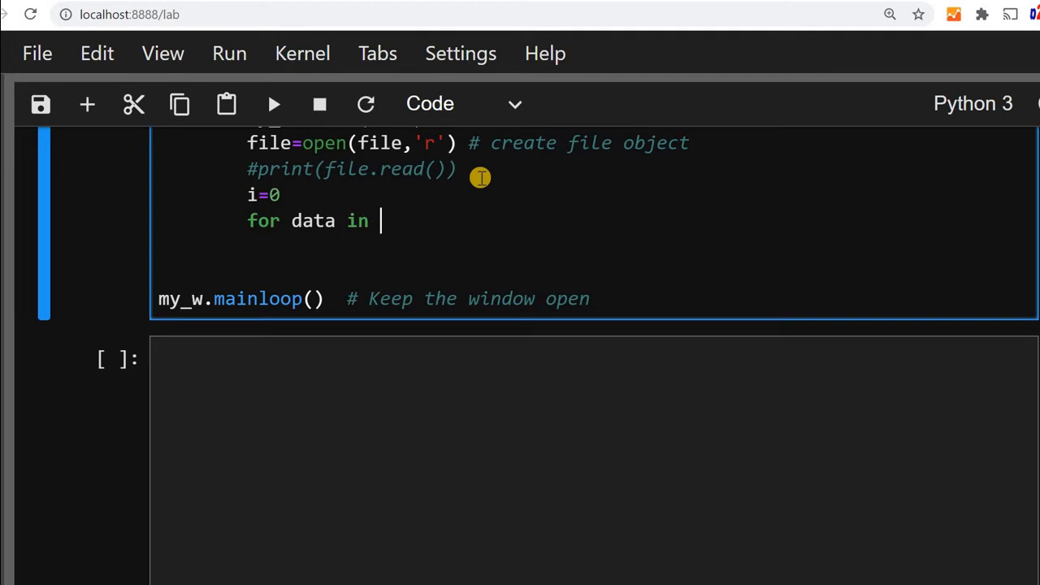
text(file)
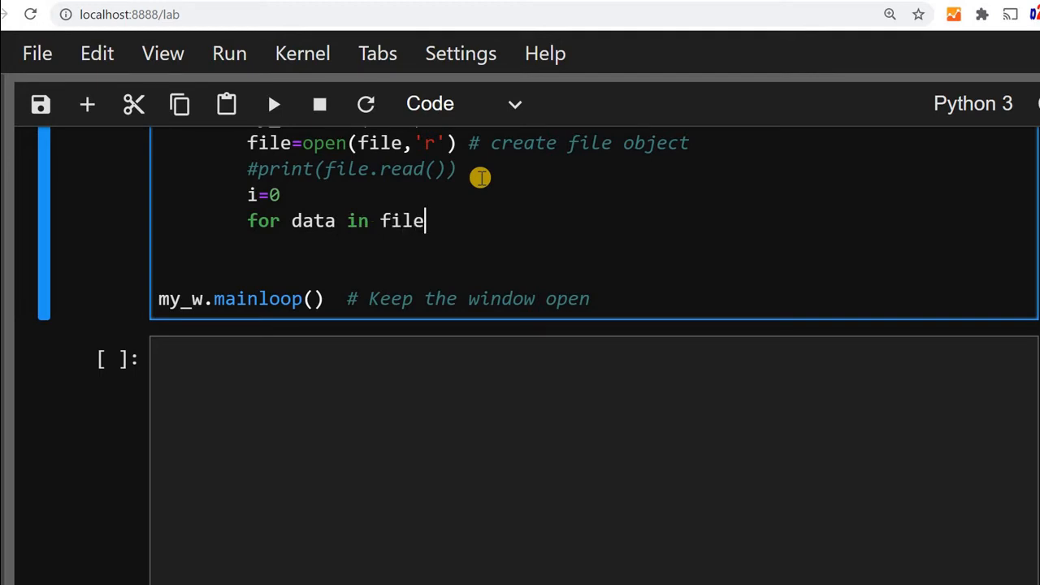
text(:)
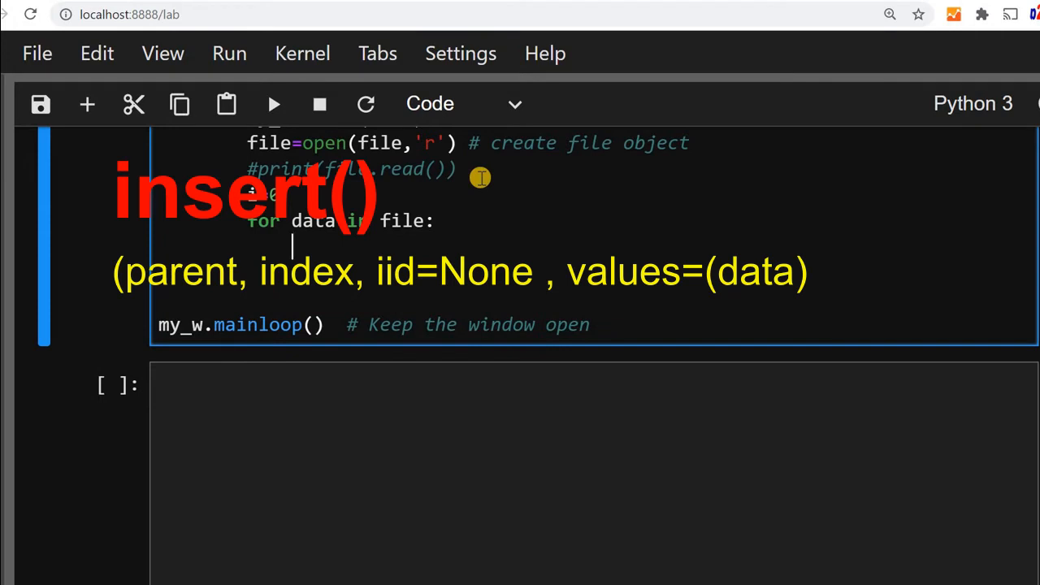
Step: Insert each line with trv.insert("",'end',iid=i,text=data) inside the loop
text(trv.i)
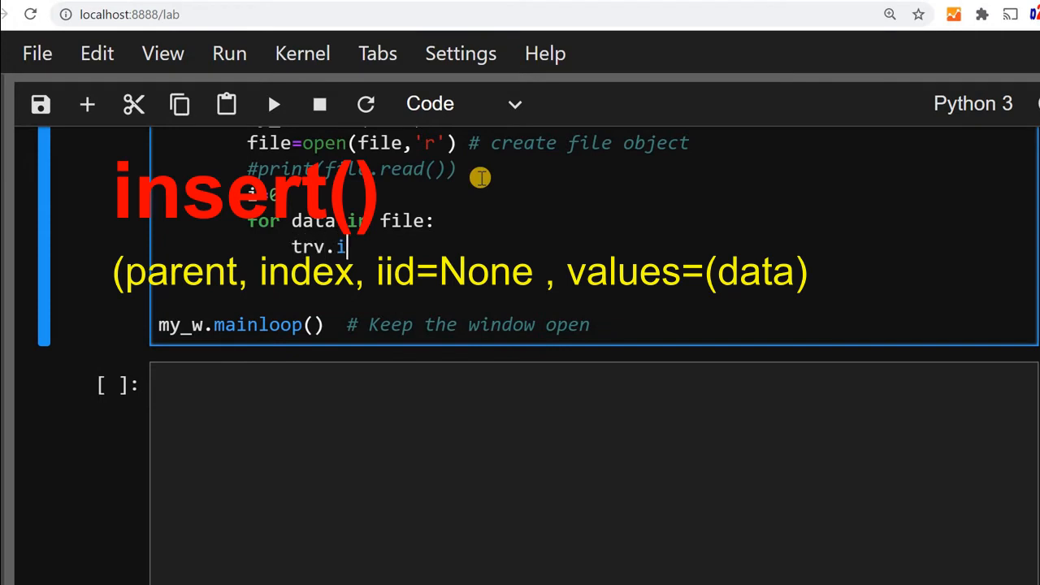
text(nsert)
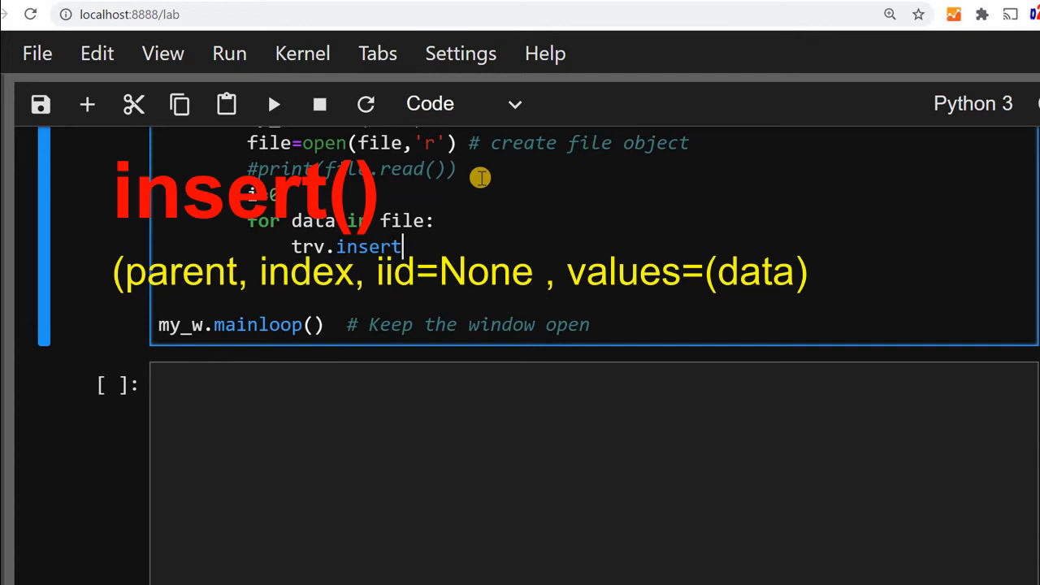
text(())
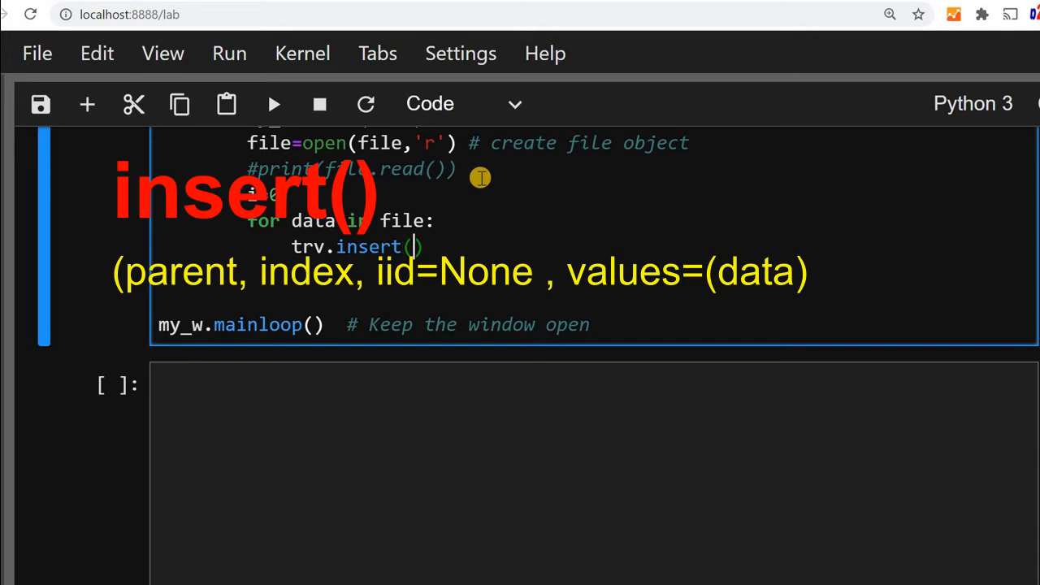
text("",')
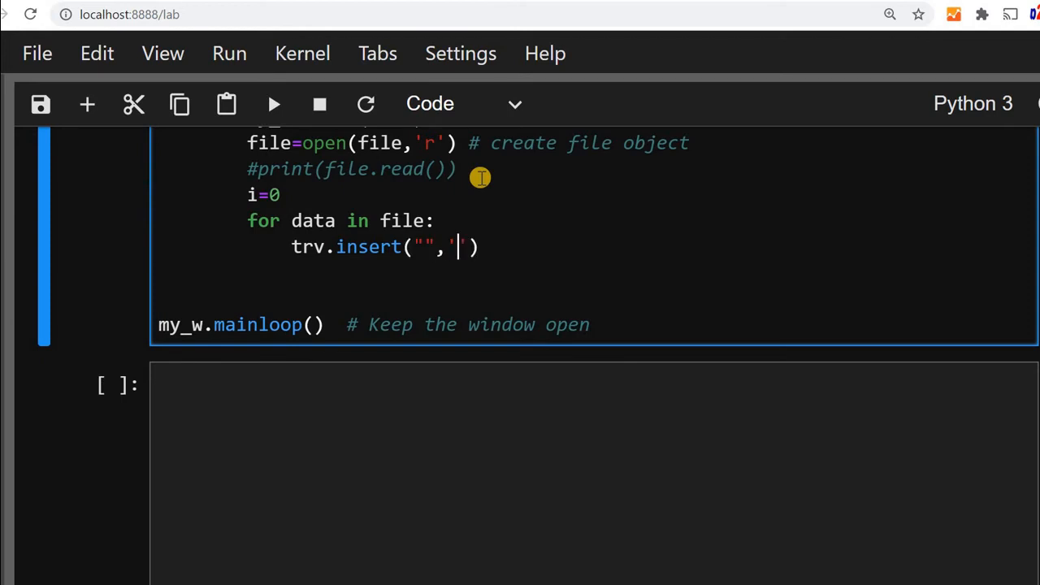
text(end)
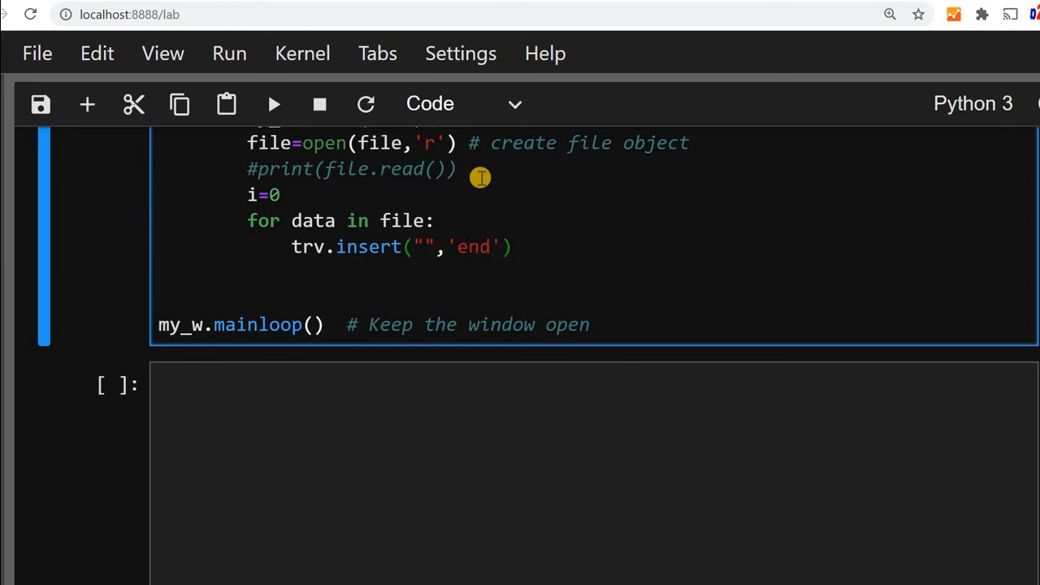
text(,)
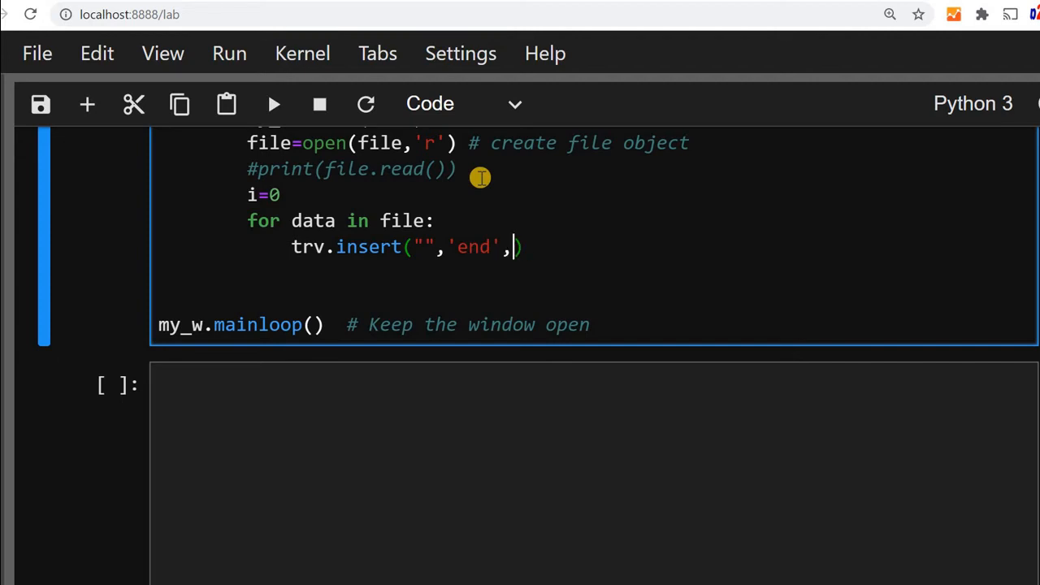
text(iid=)
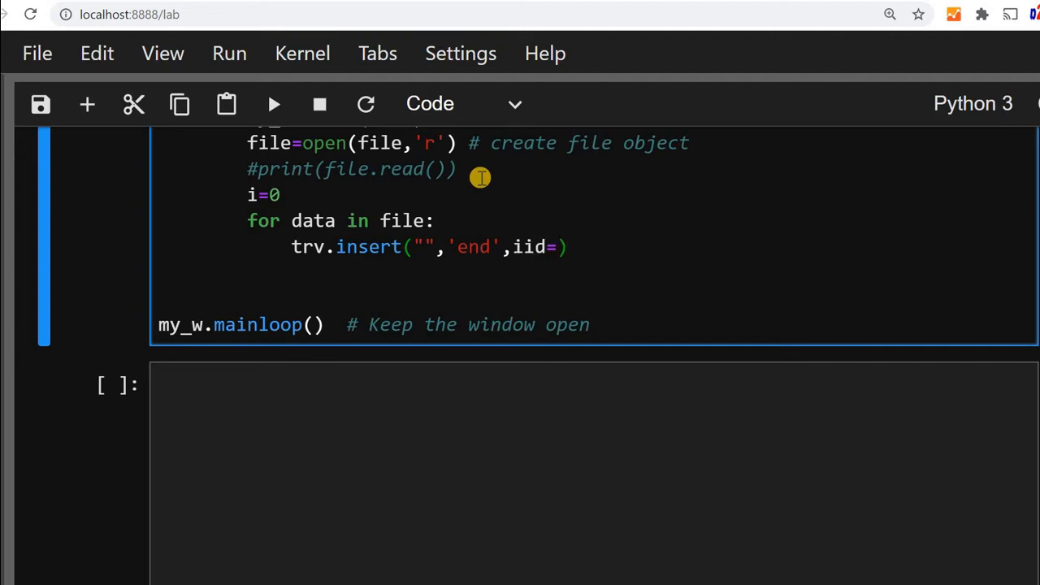
text(i)
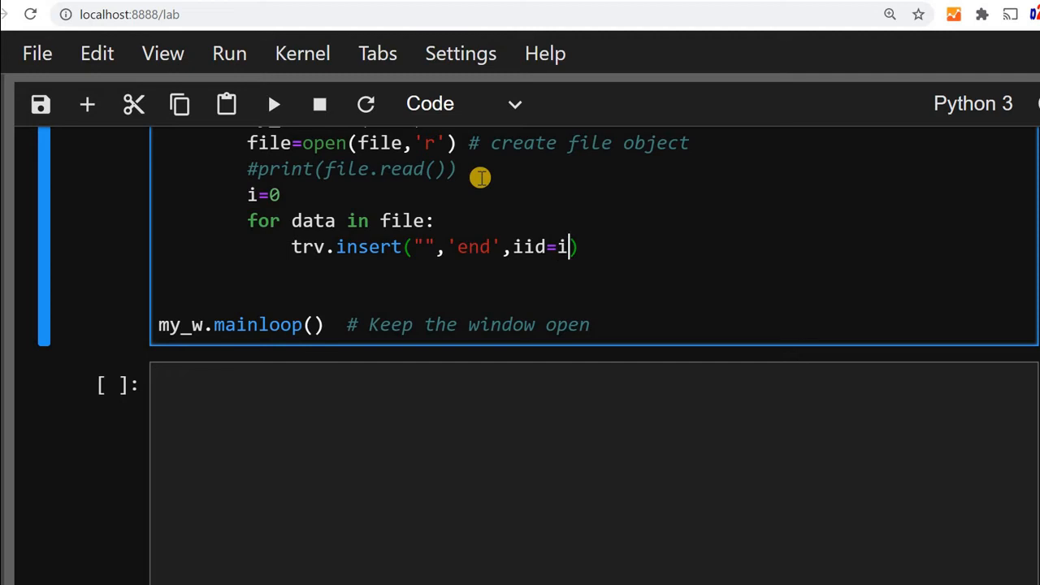
text(,)
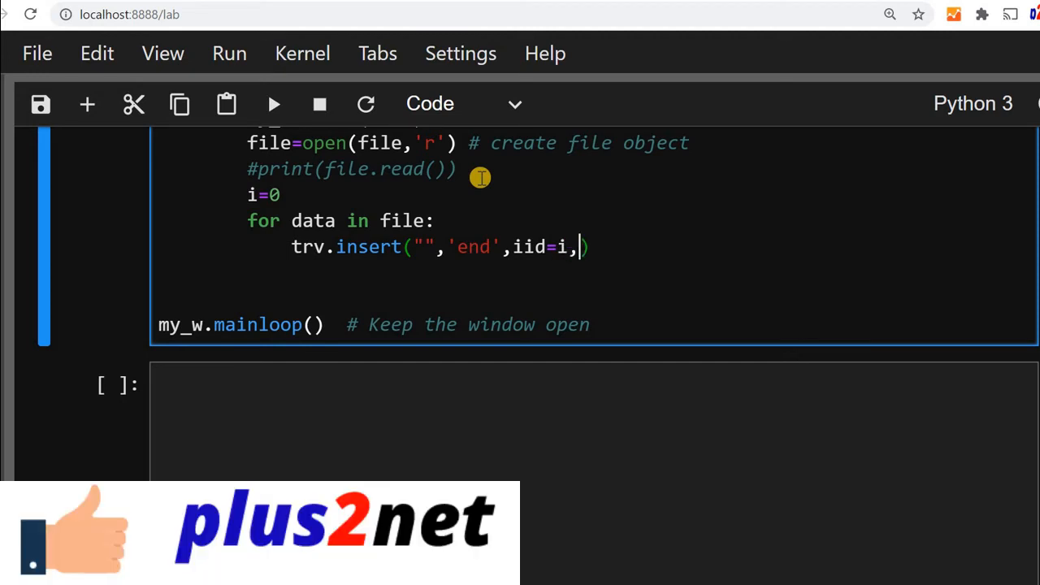
text(text=)
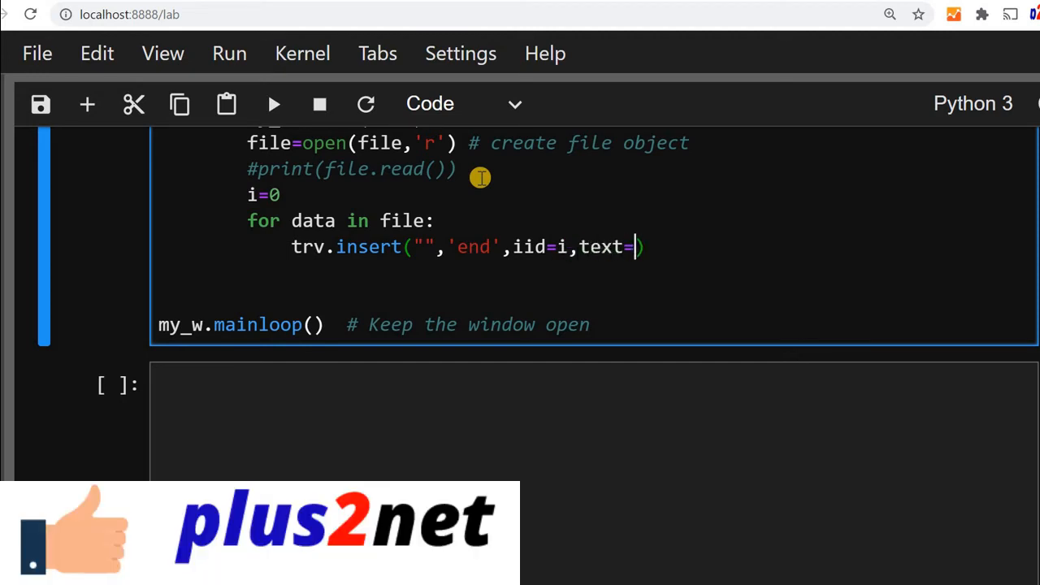
text(data)
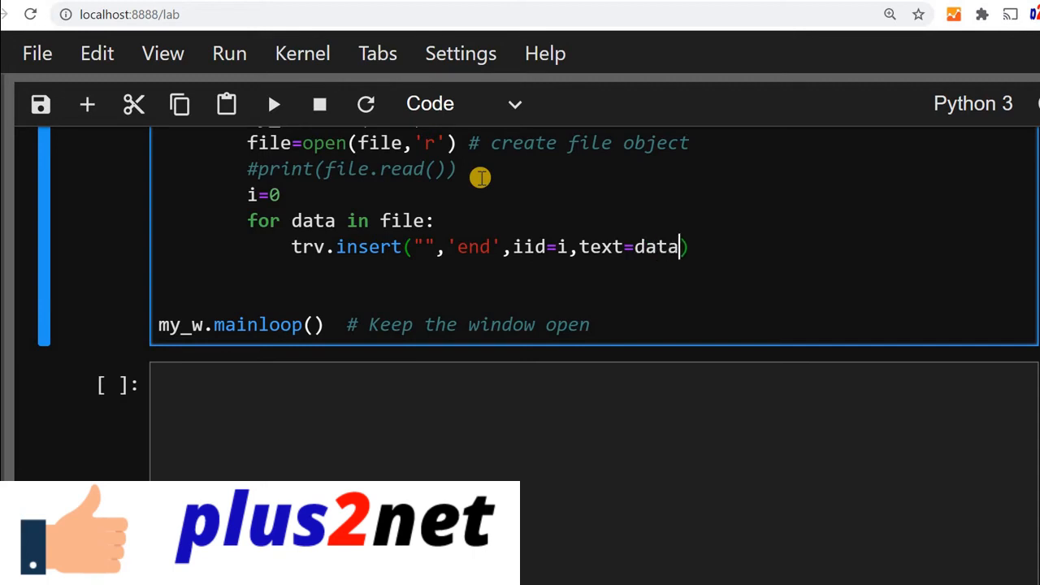
mouse_move(305, 220)
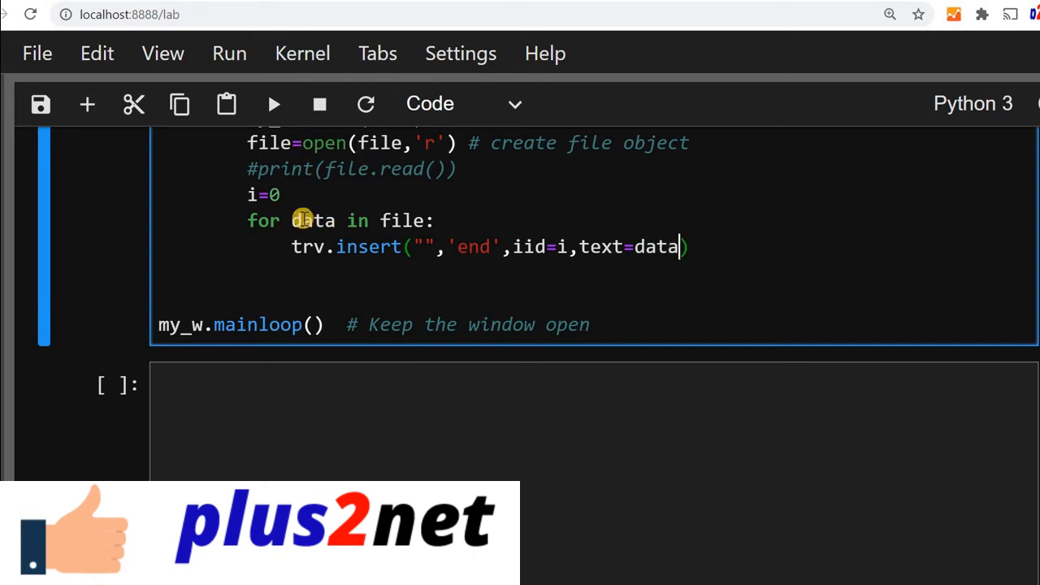
mouse_move(389, 224)
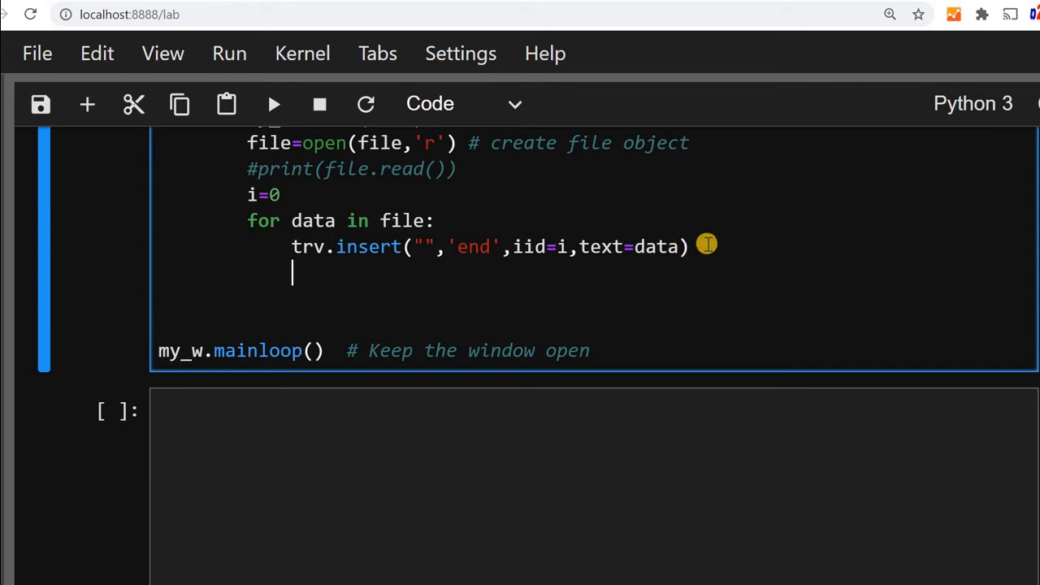
Step: Add i=i+1 under the insert line, correcting a typo, and review upload_file
text(i)
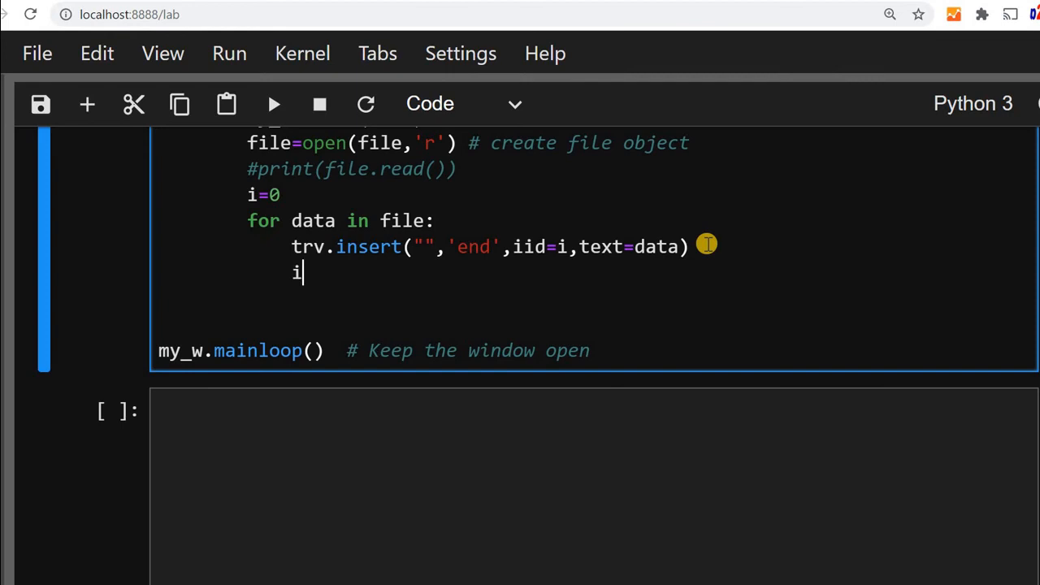
text(+i)
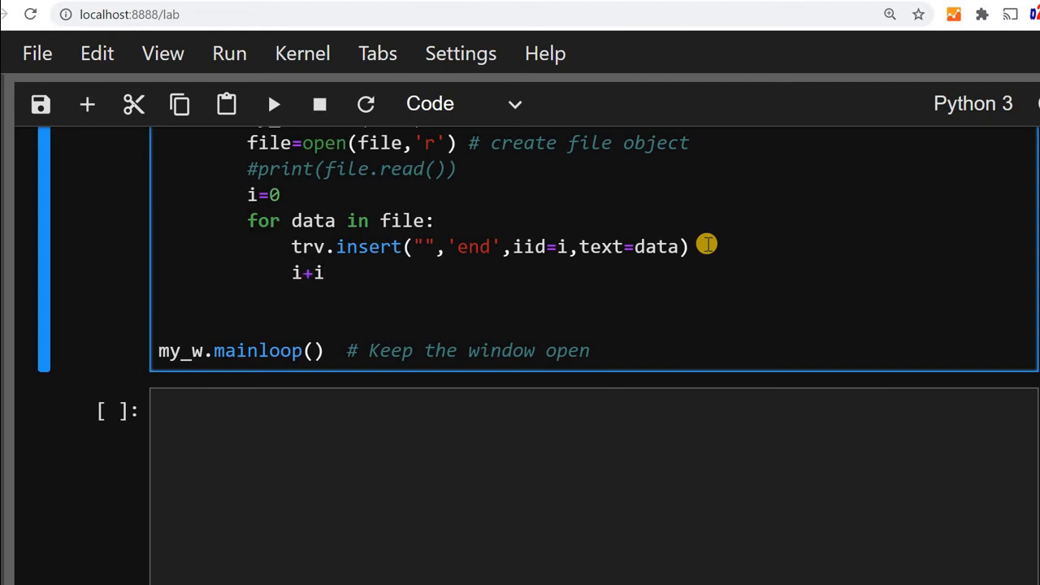
key(BackSpace)
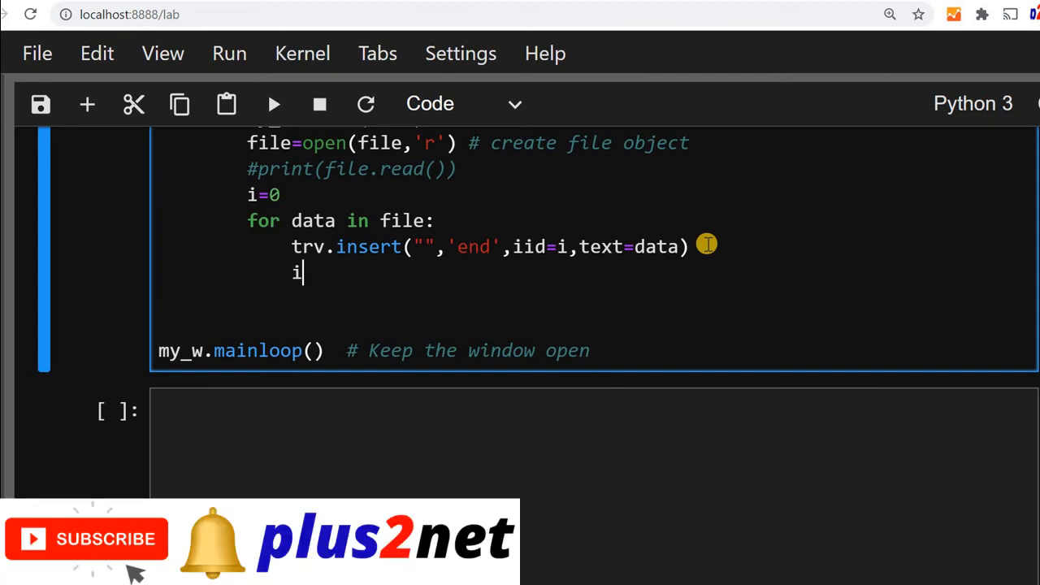
text(=i+1)
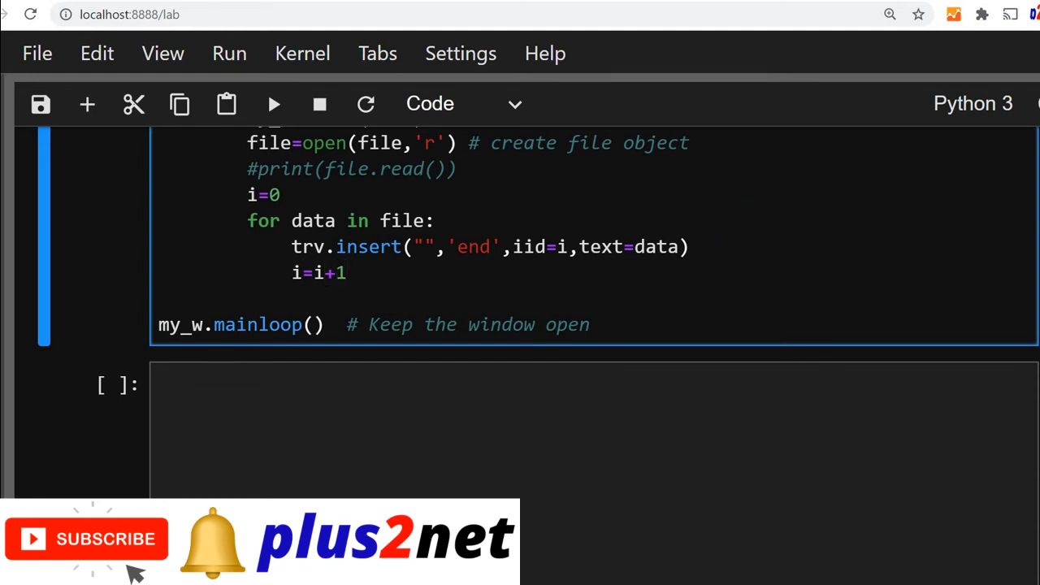
scroll(up, 3)
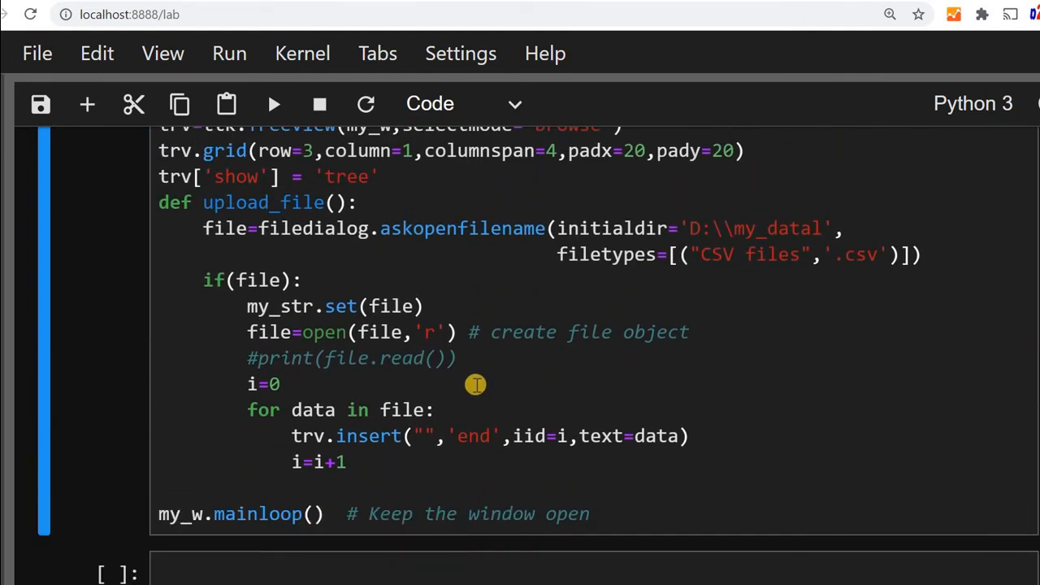
mouse_move(311, 426)
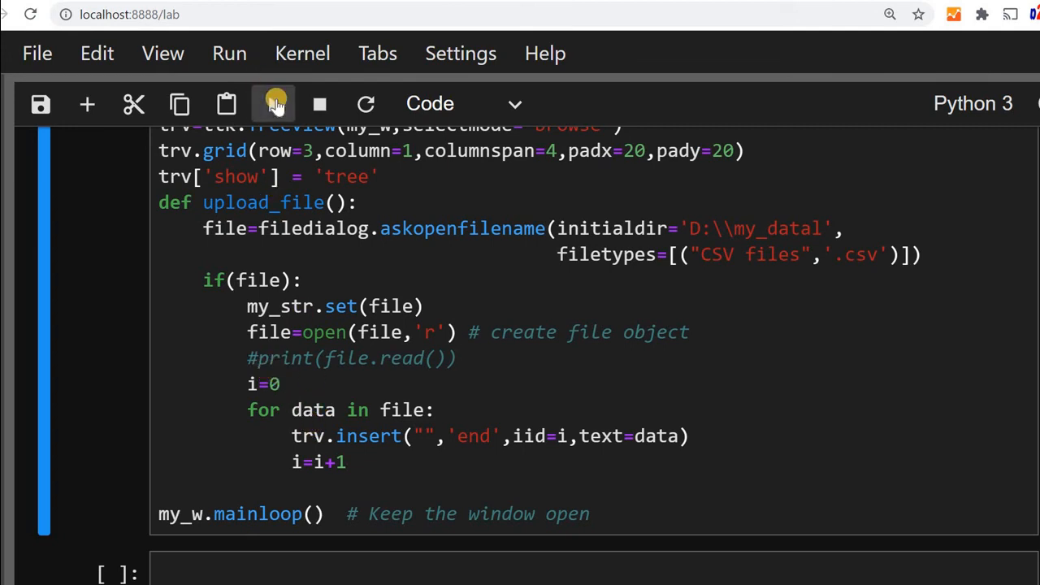
Step: Run the updated cell and upload the CSV to list its header and three rows
click(274, 104)
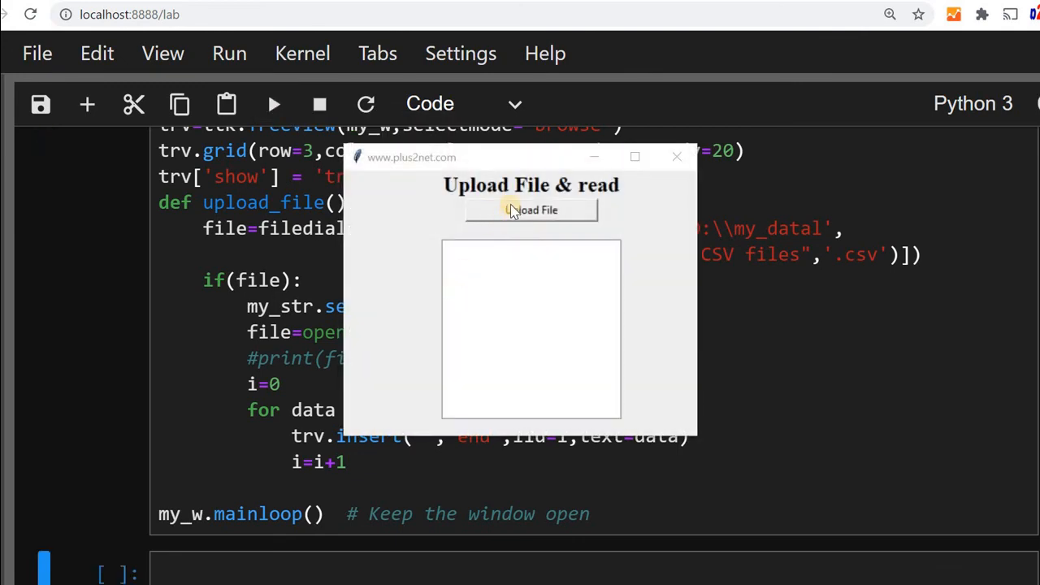
click(530, 210)
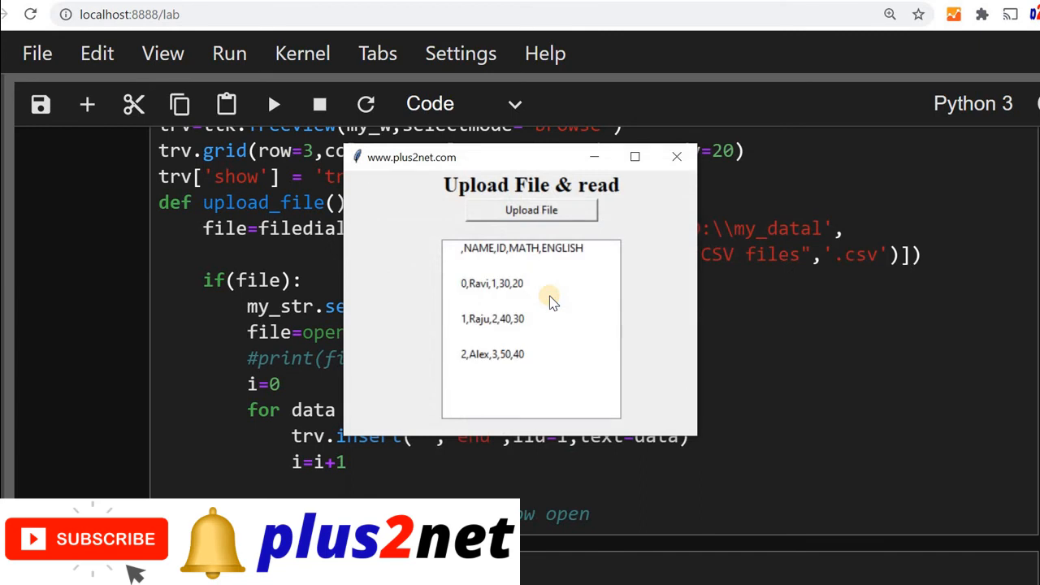
mouse_move(502, 277)
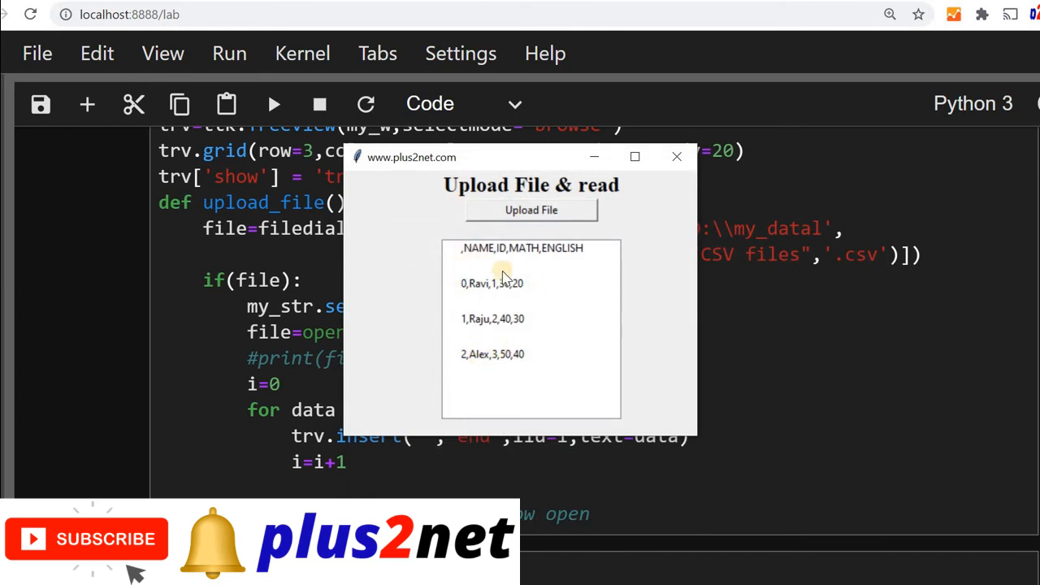
mouse_move(642, 320)
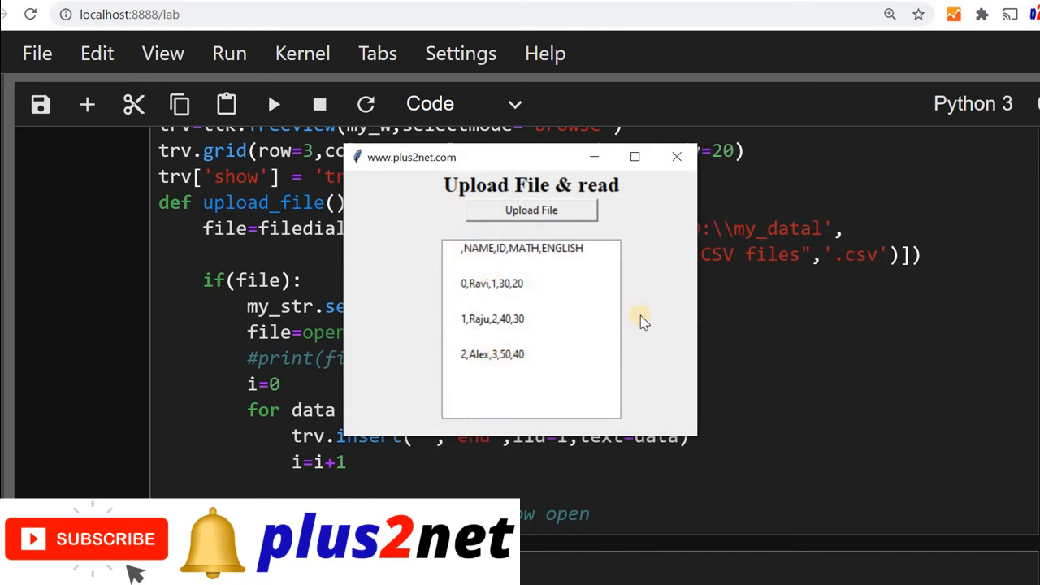